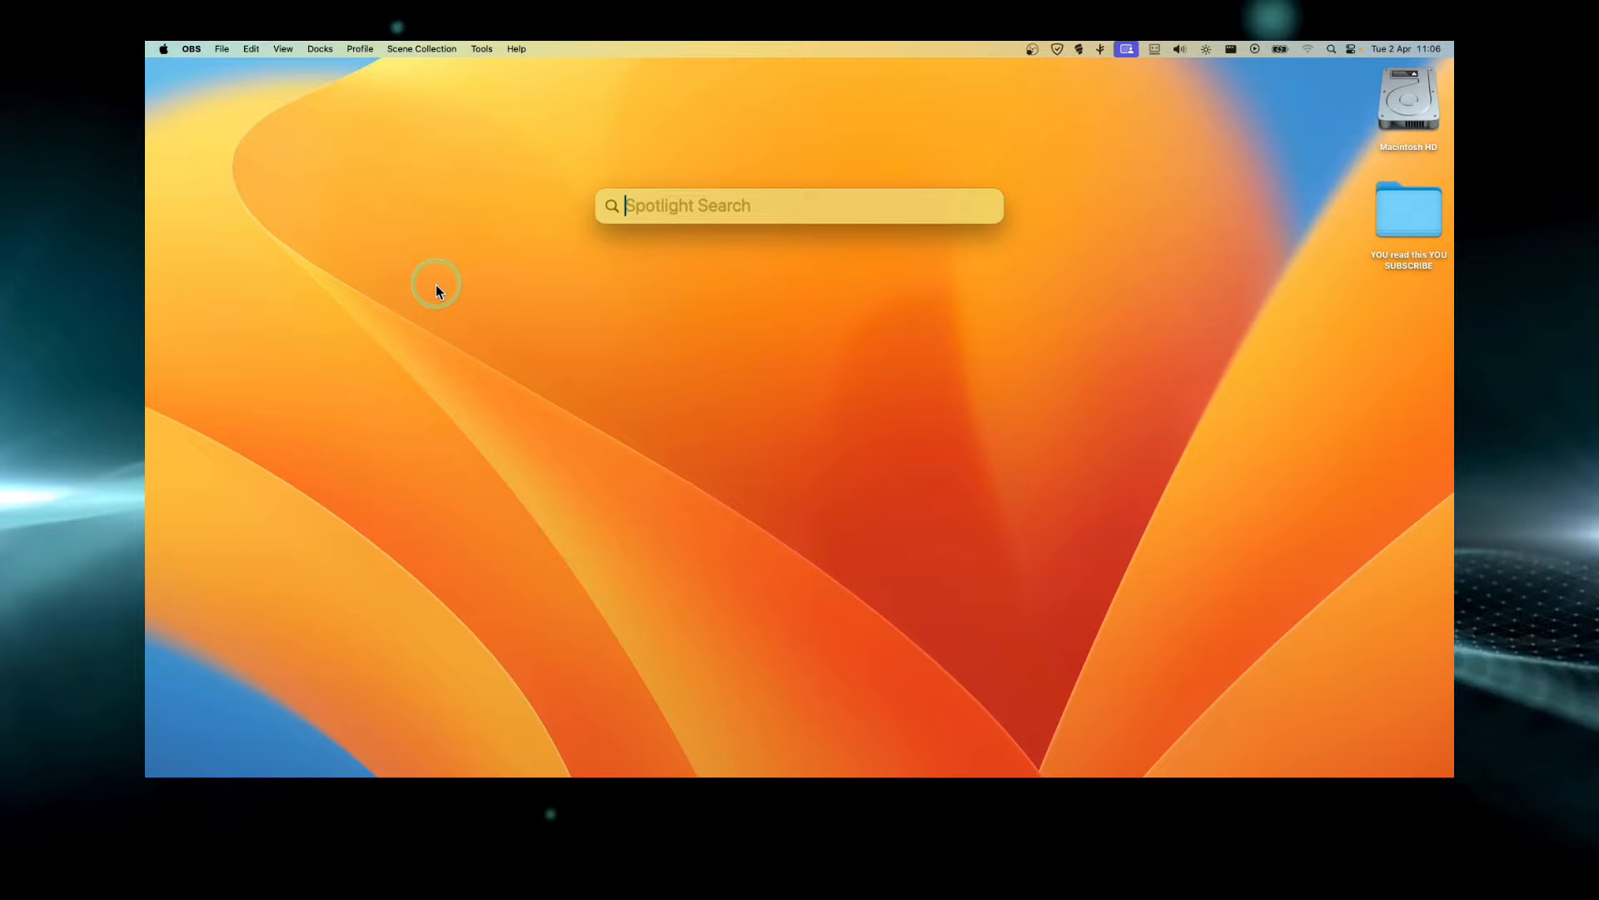
Launch Safari by searching 'sa' in Spotlight and choosing Safari.app
type("safa")
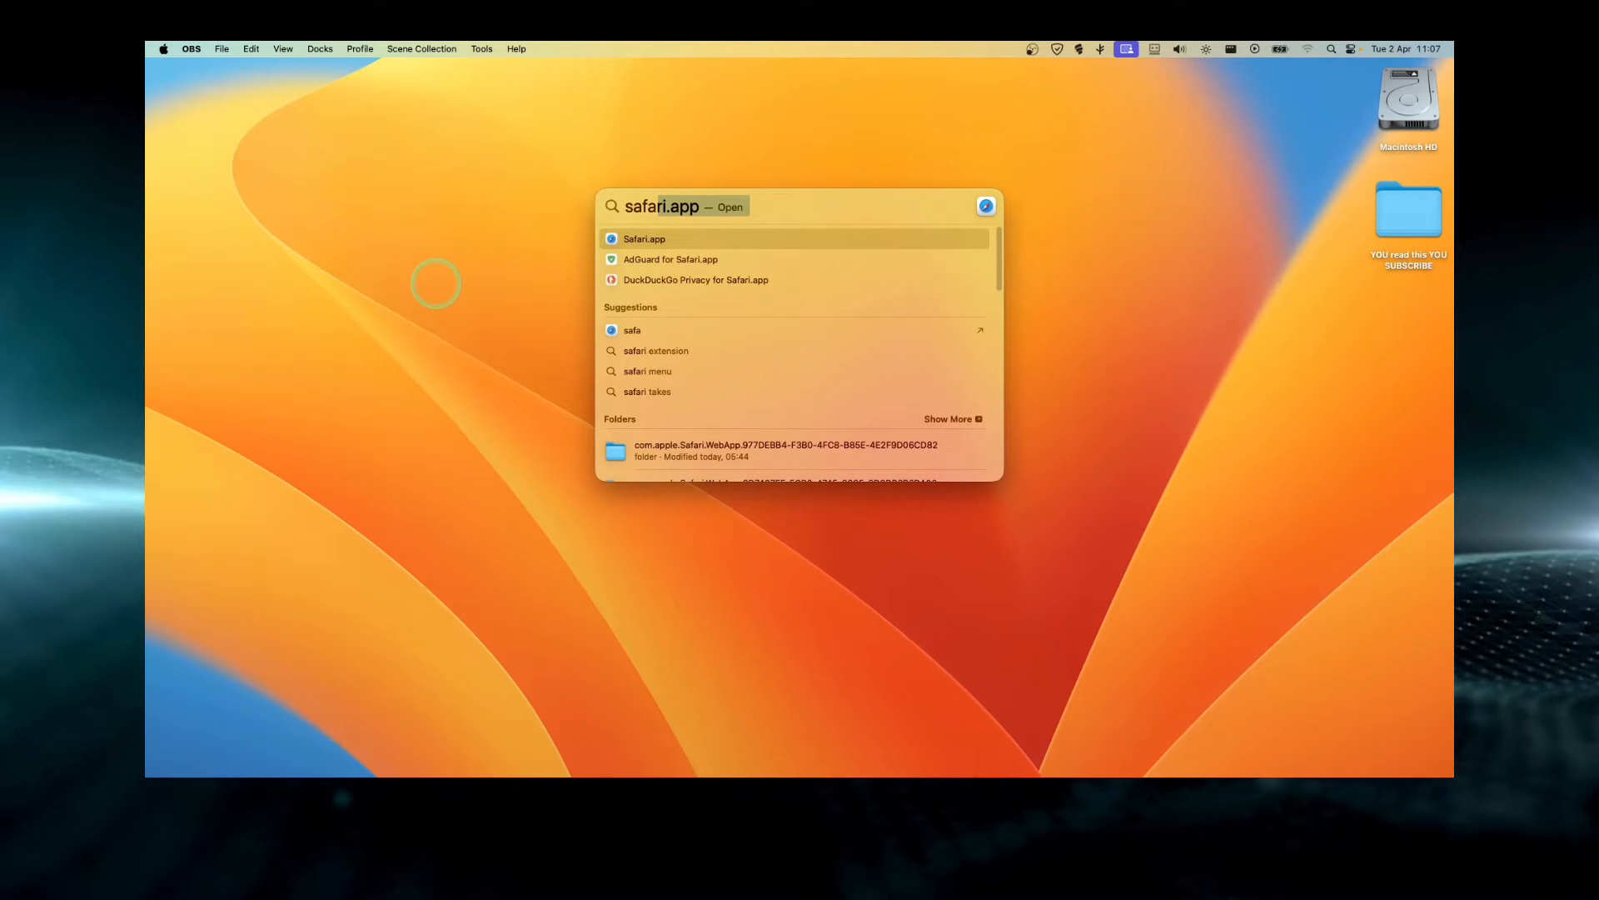
left_click(644, 240)
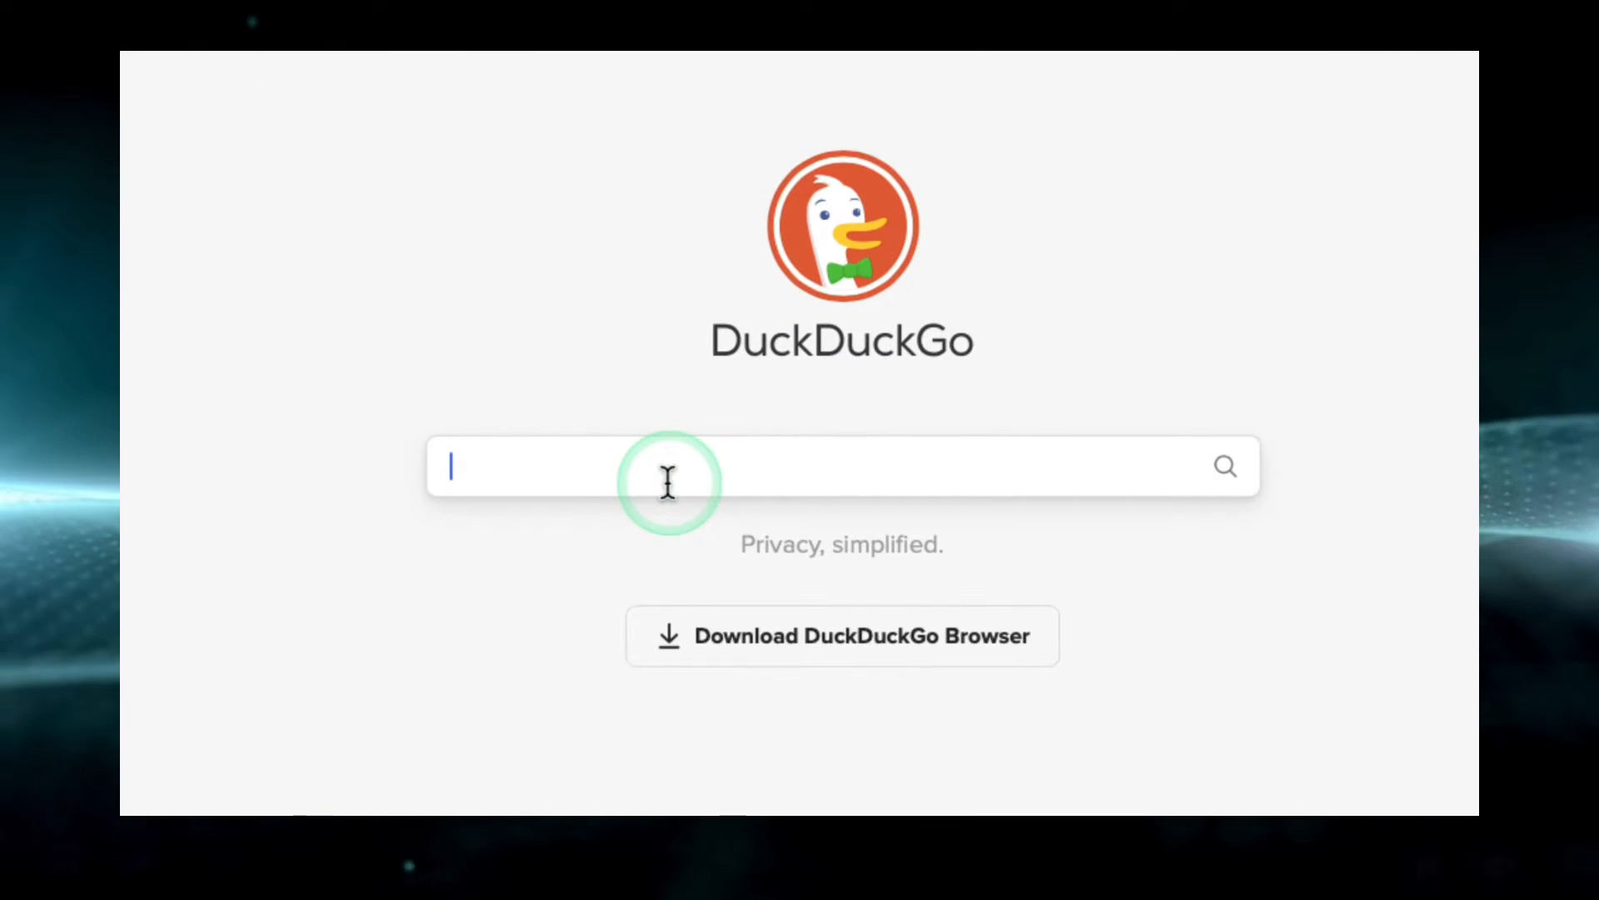
mouse_move(696, 486)
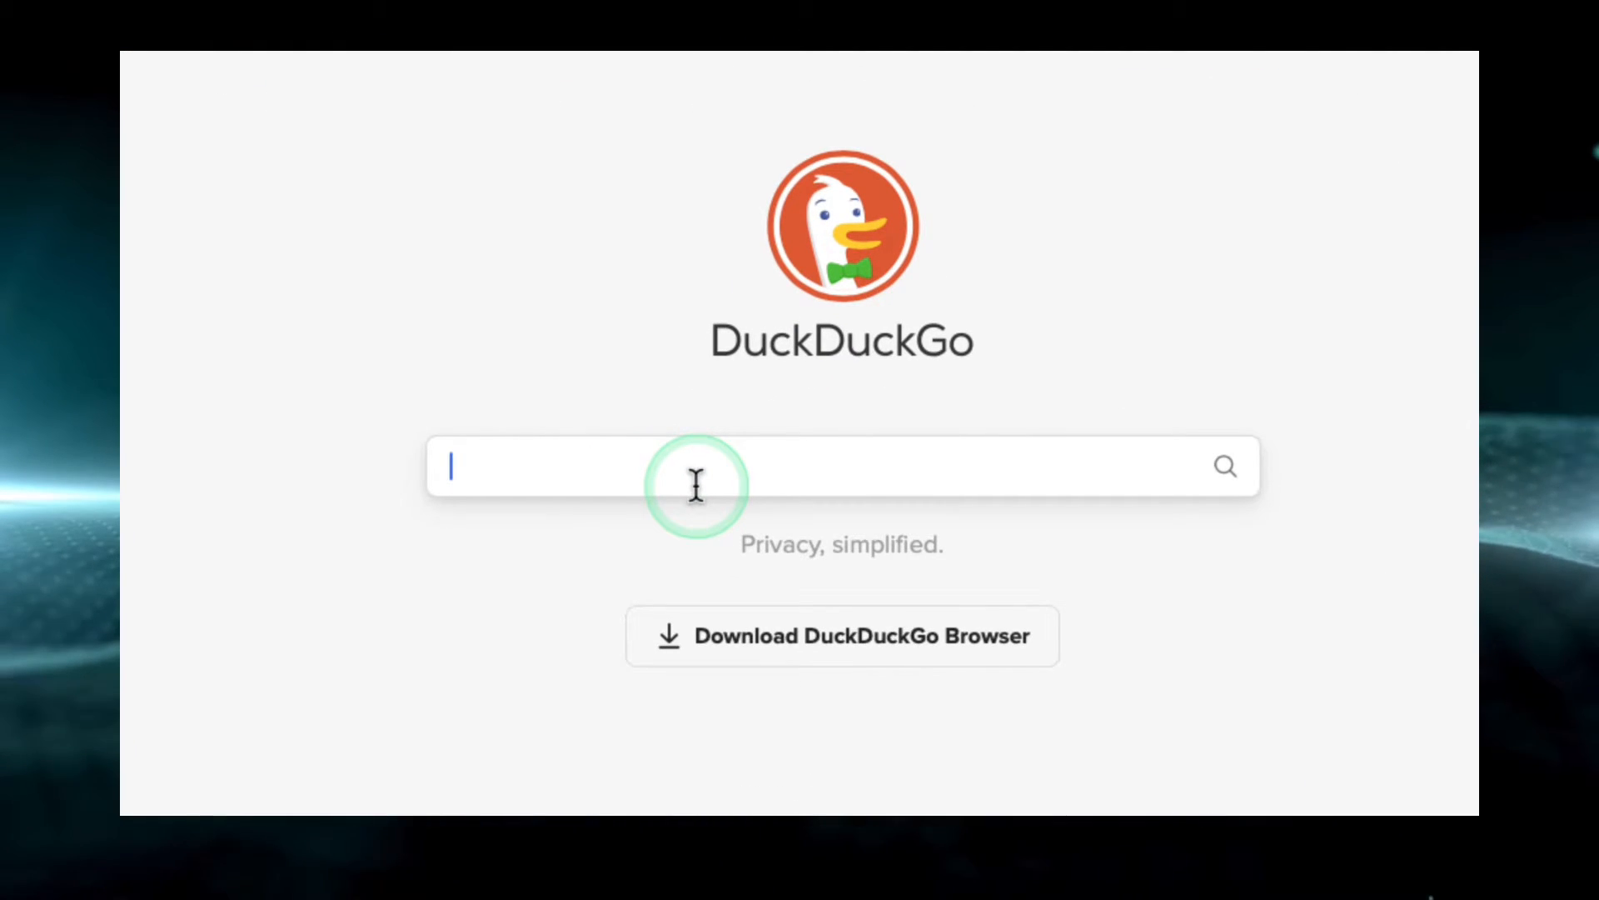
Search 'google chrom' on DuckDuckGo to reach the Chrome download page
type("google chrom")
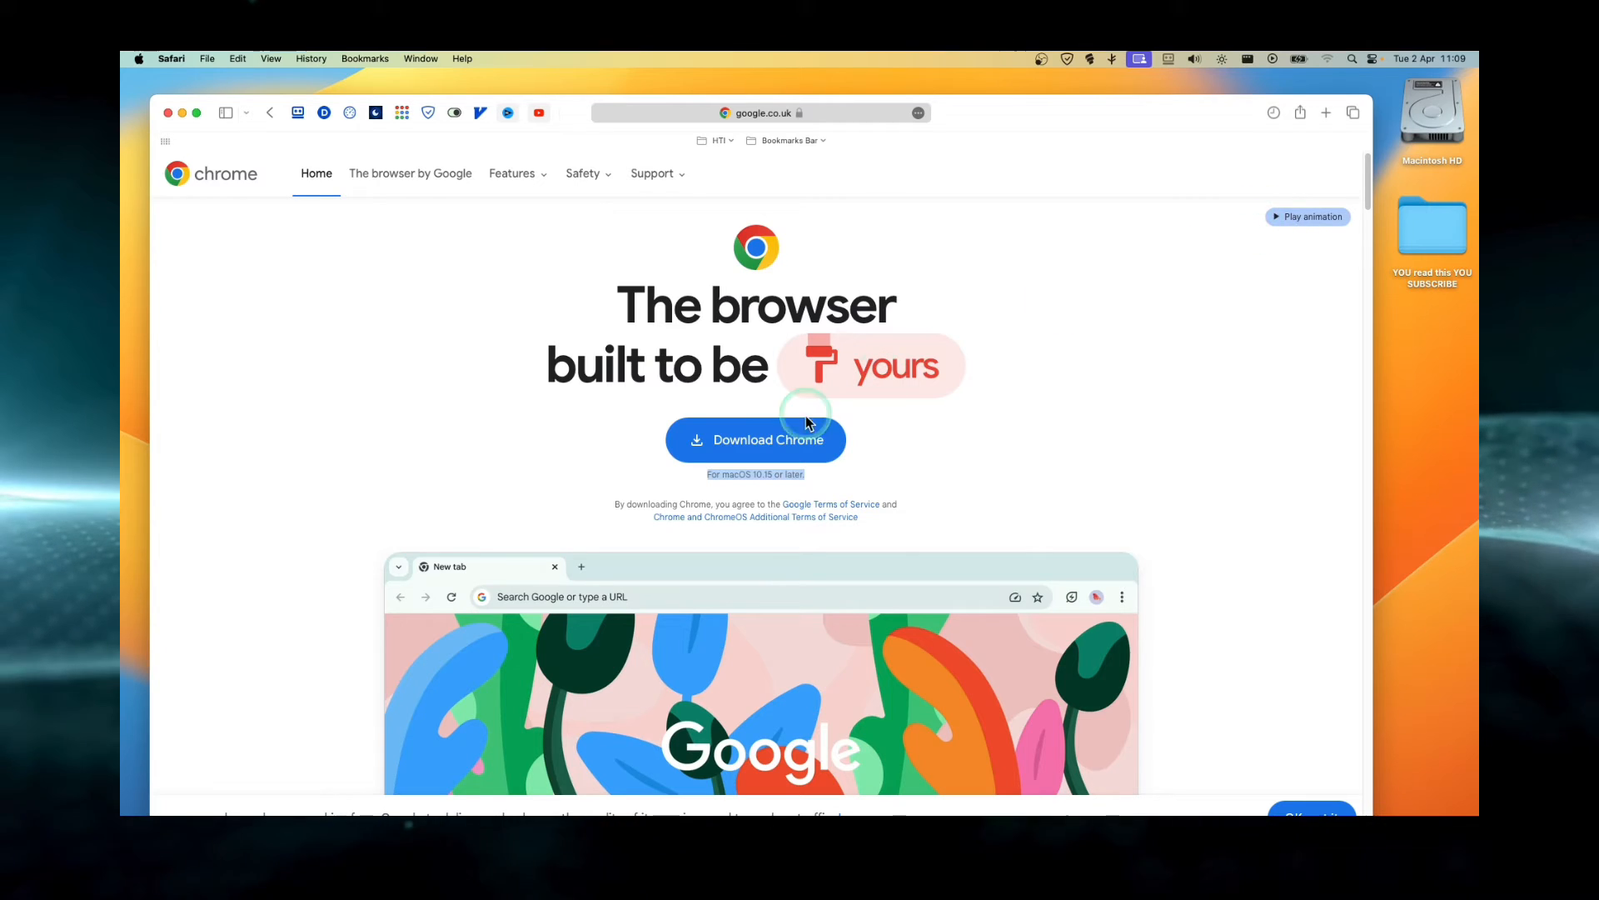
Download Chrome, allow downloads from google.co.uk, and view the Open, Install and Launch steps
left_click(756, 440)
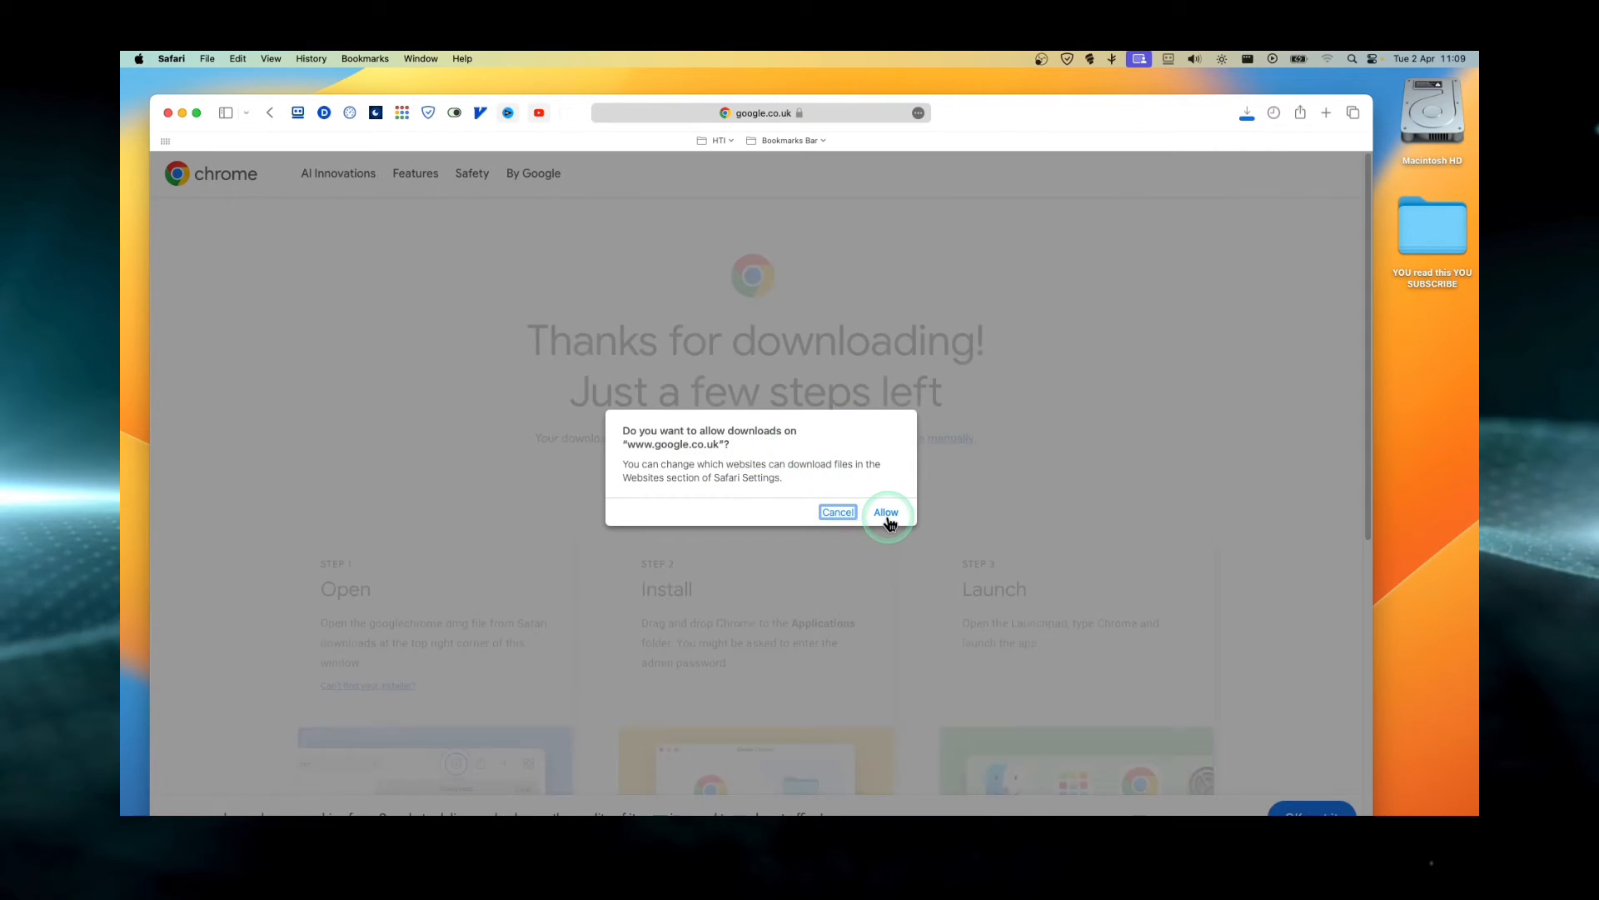
left_click(887, 512)
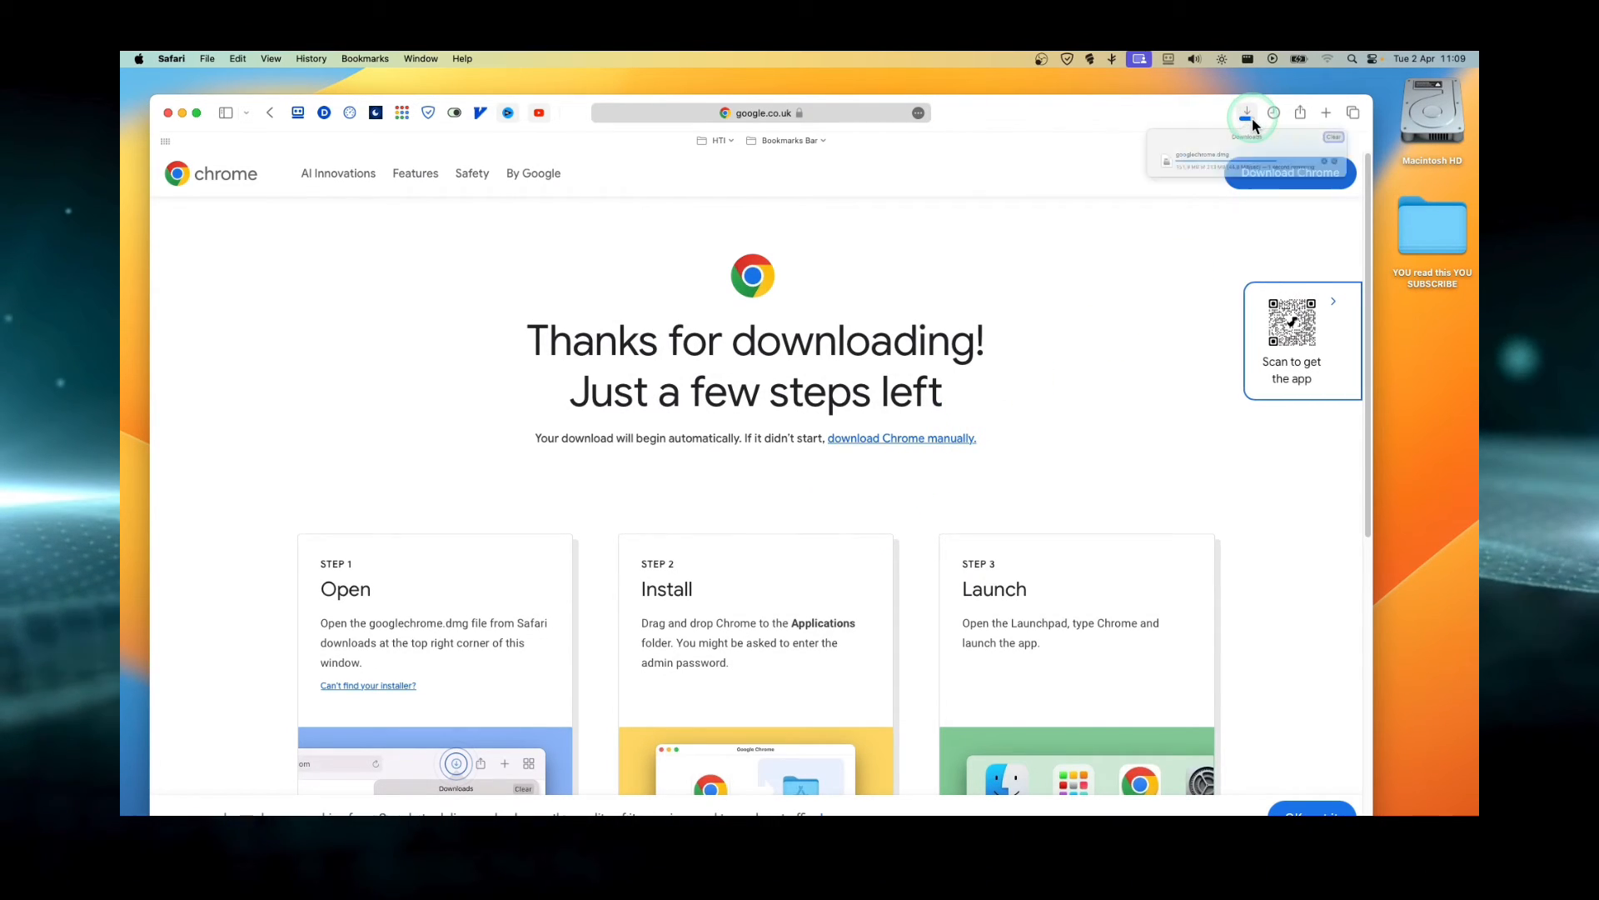
left_click(1247, 112)
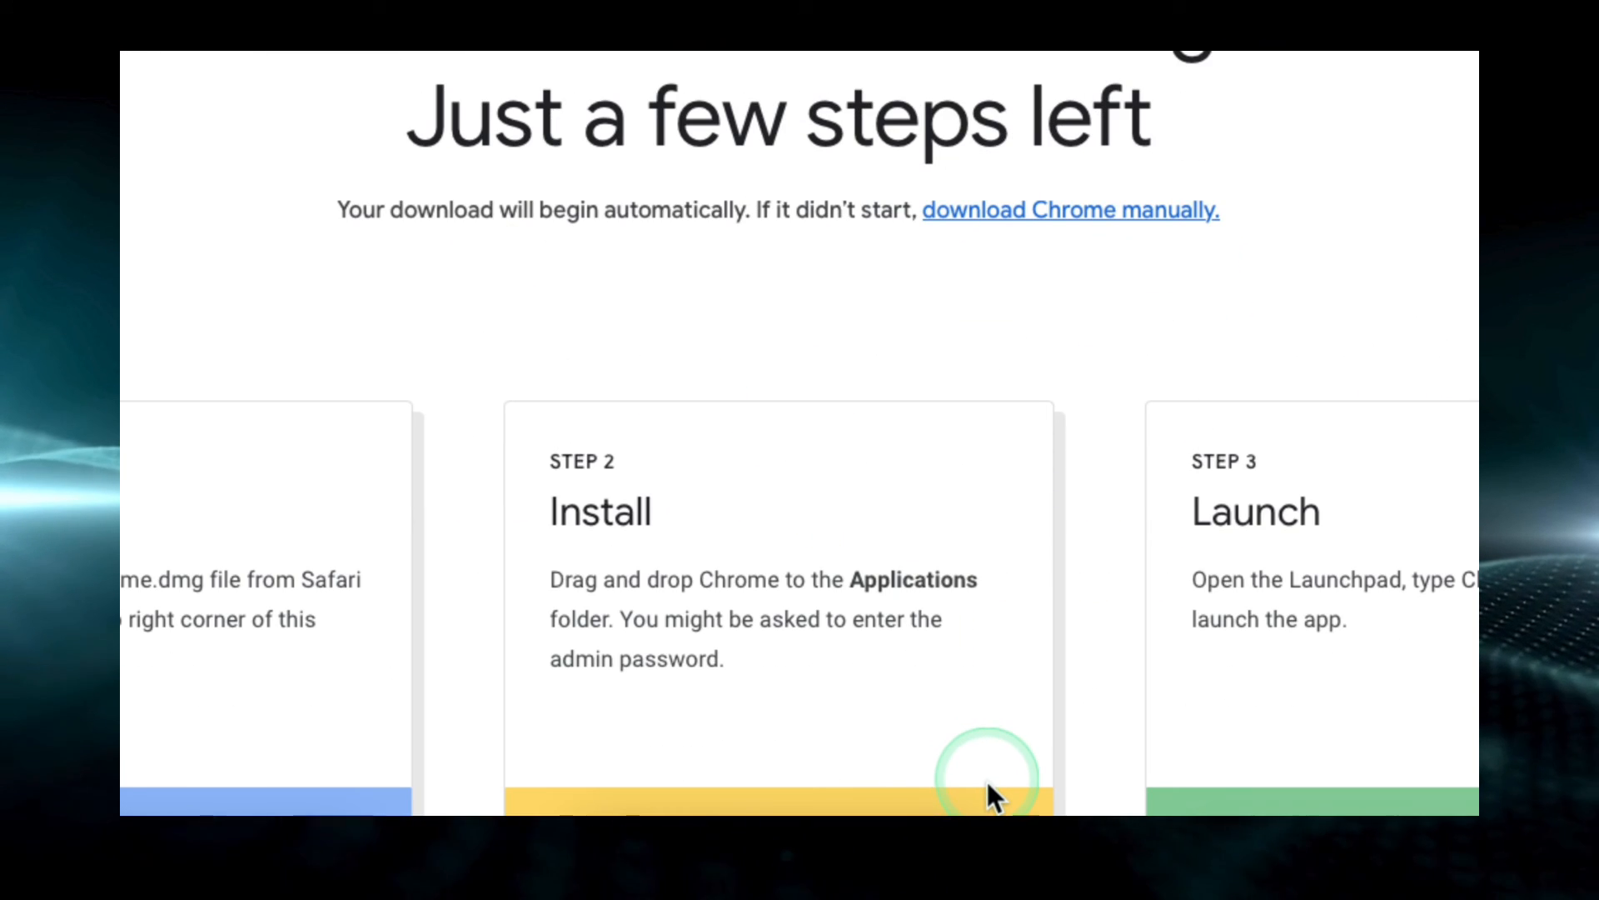
scroll("down", 3)
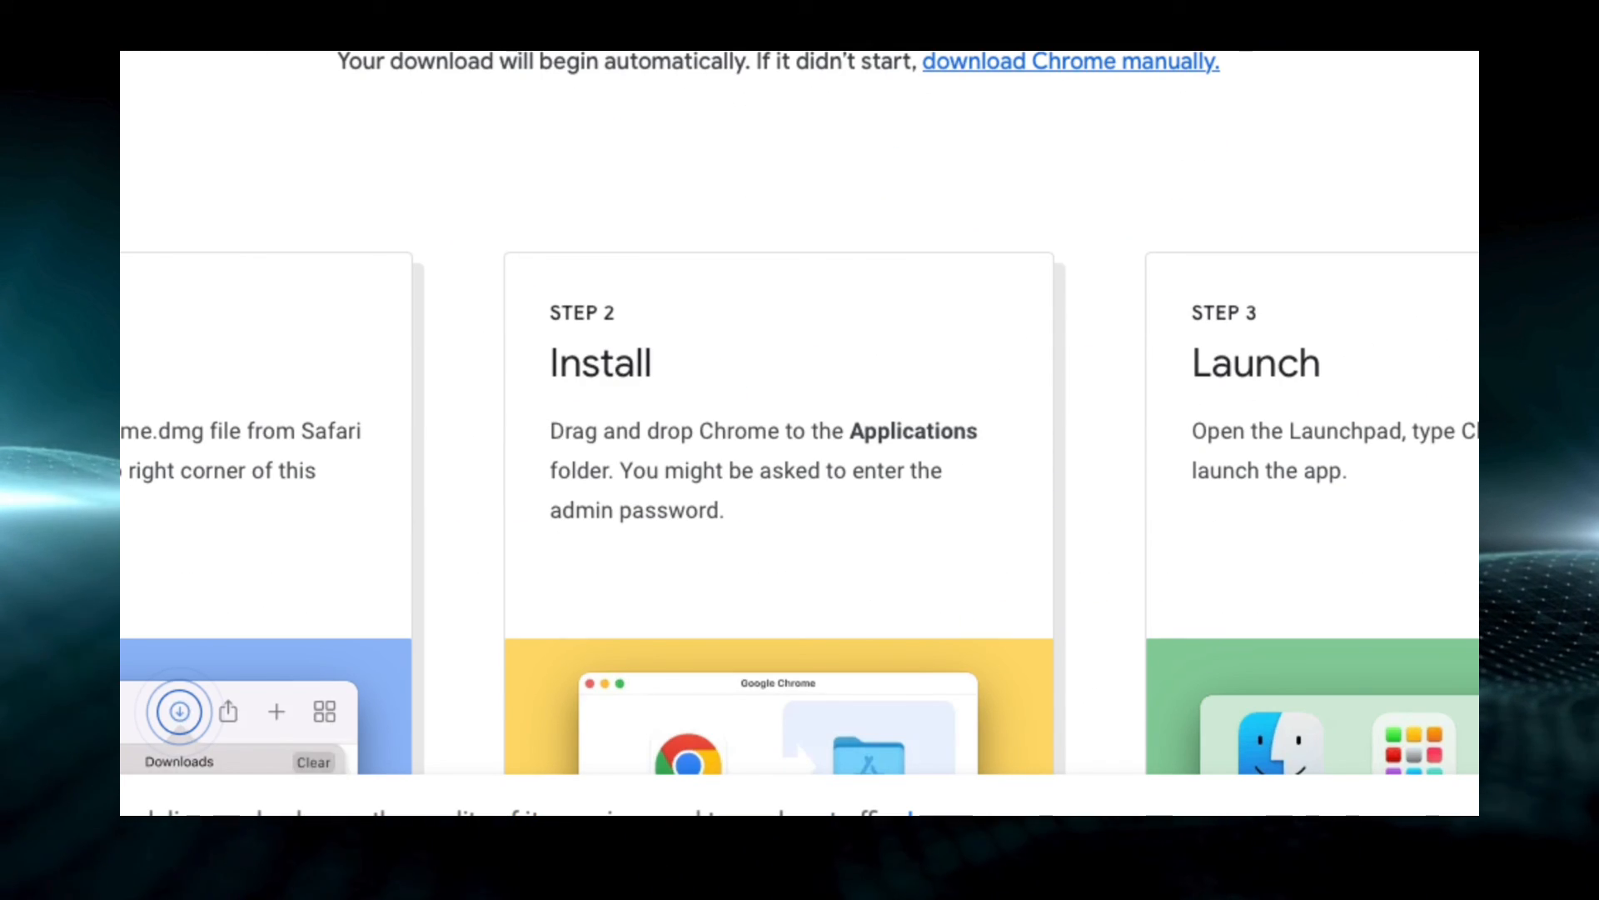